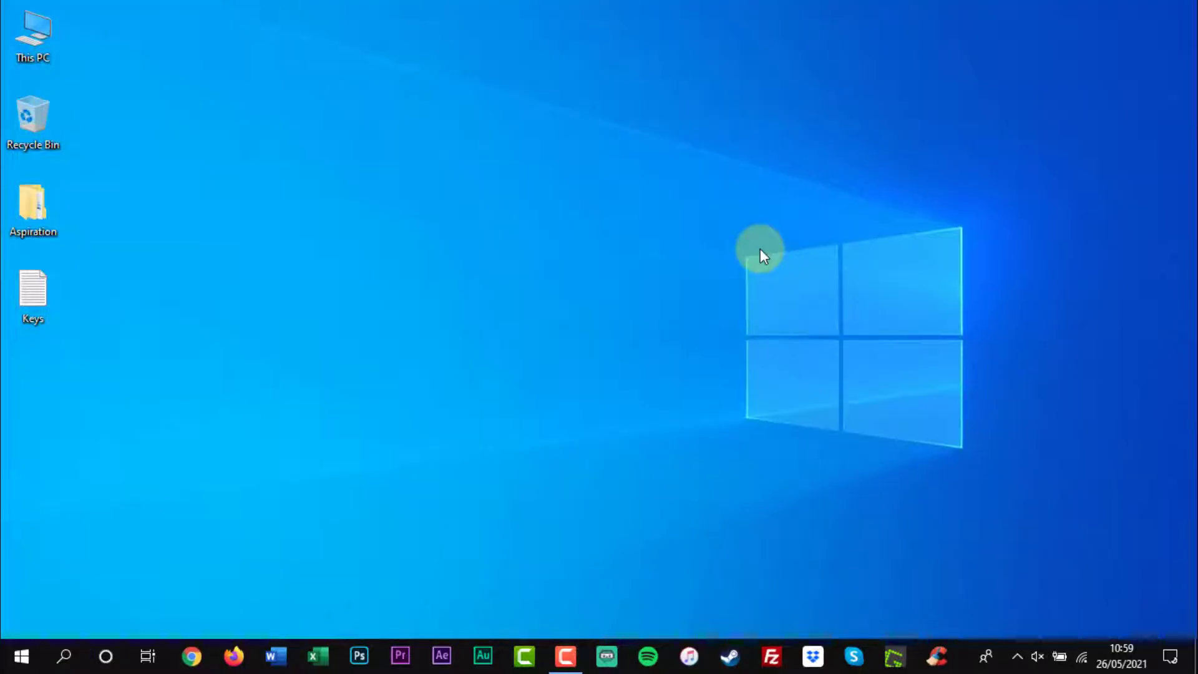
mouse_move(68, 642)
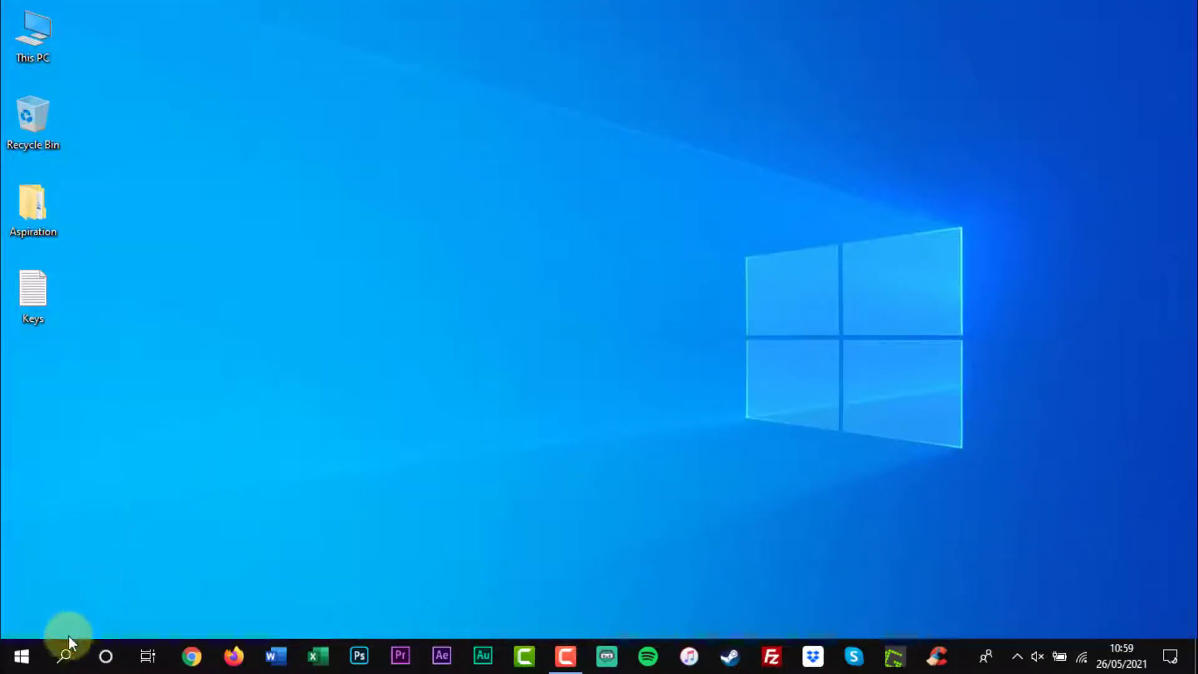
Search the Start menu for 'regedit' to find Registry Editor.
type("r")
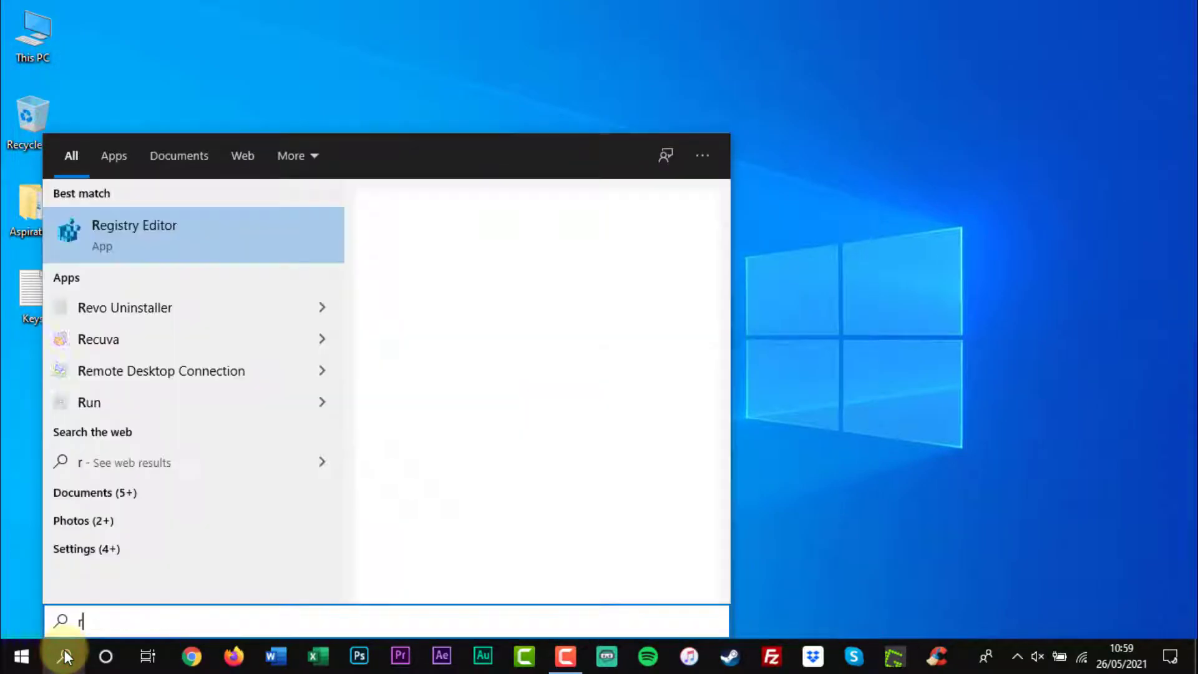
type("ege")
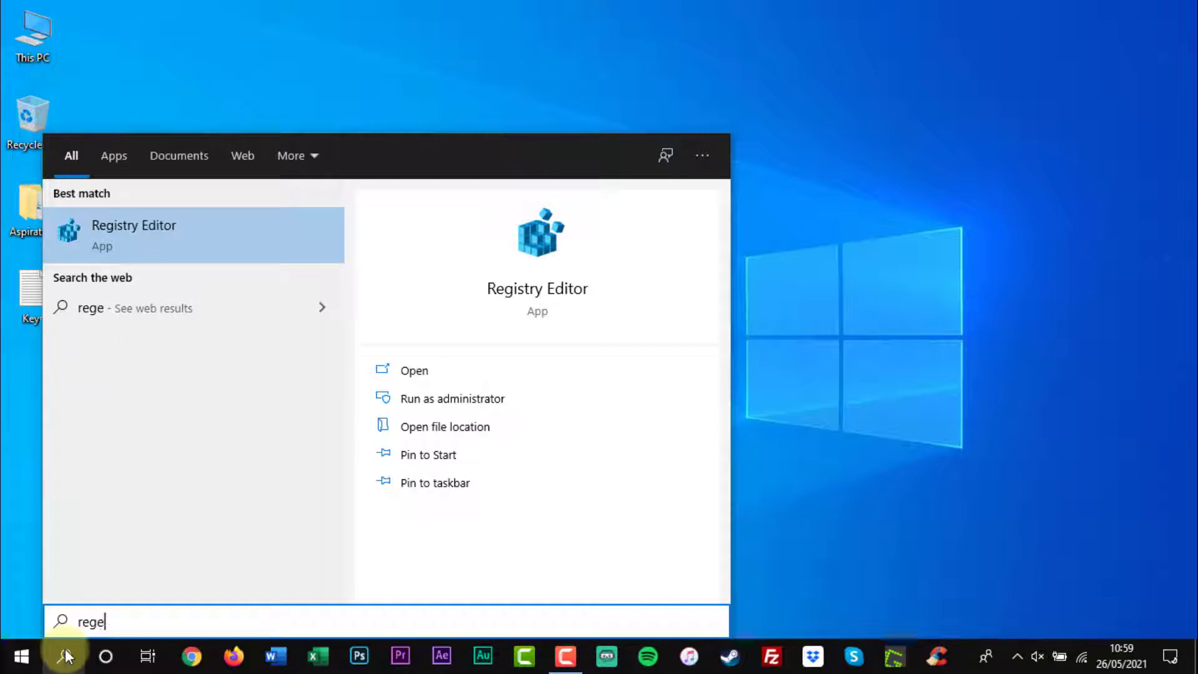
type("dit")
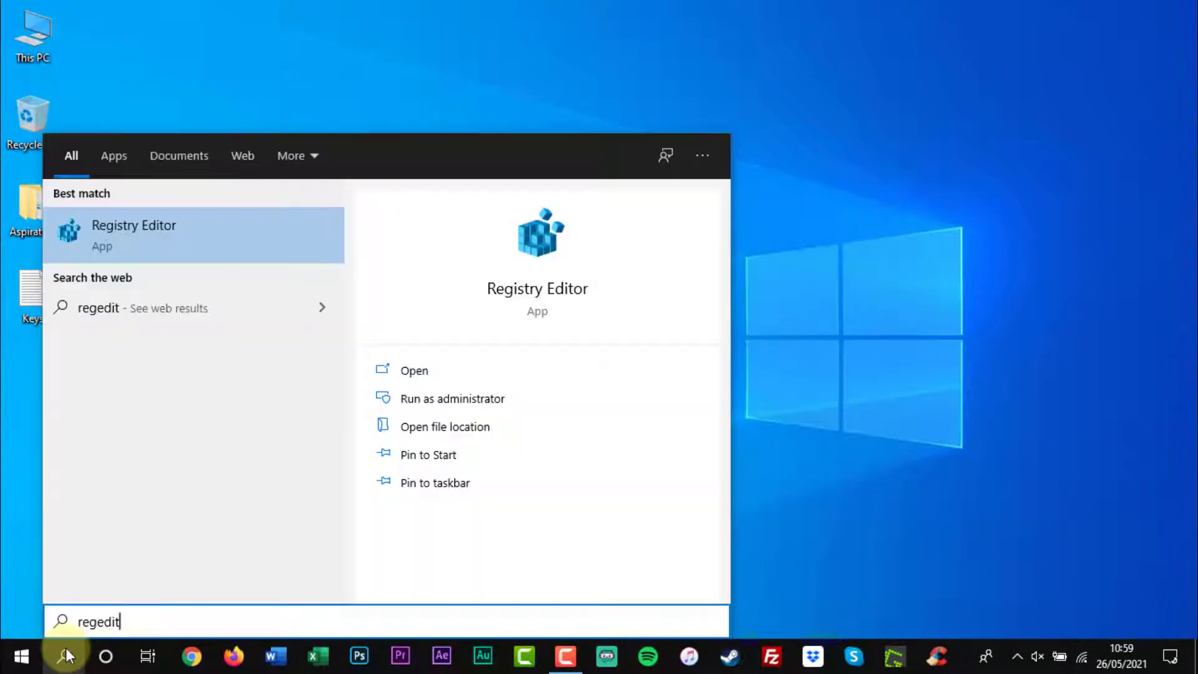
Launch Registry Editor, restore its window, and paste the MyComputer\NameSpace path into the address bar.
left_click(134, 235)
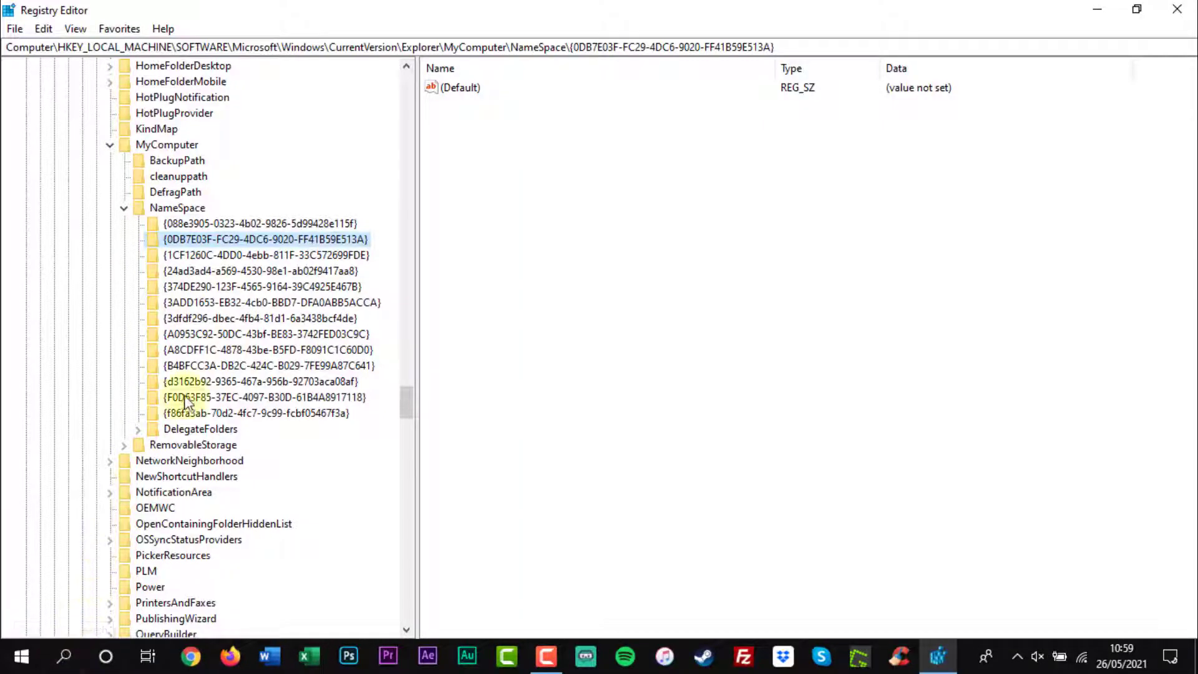
left_click(1136, 9)
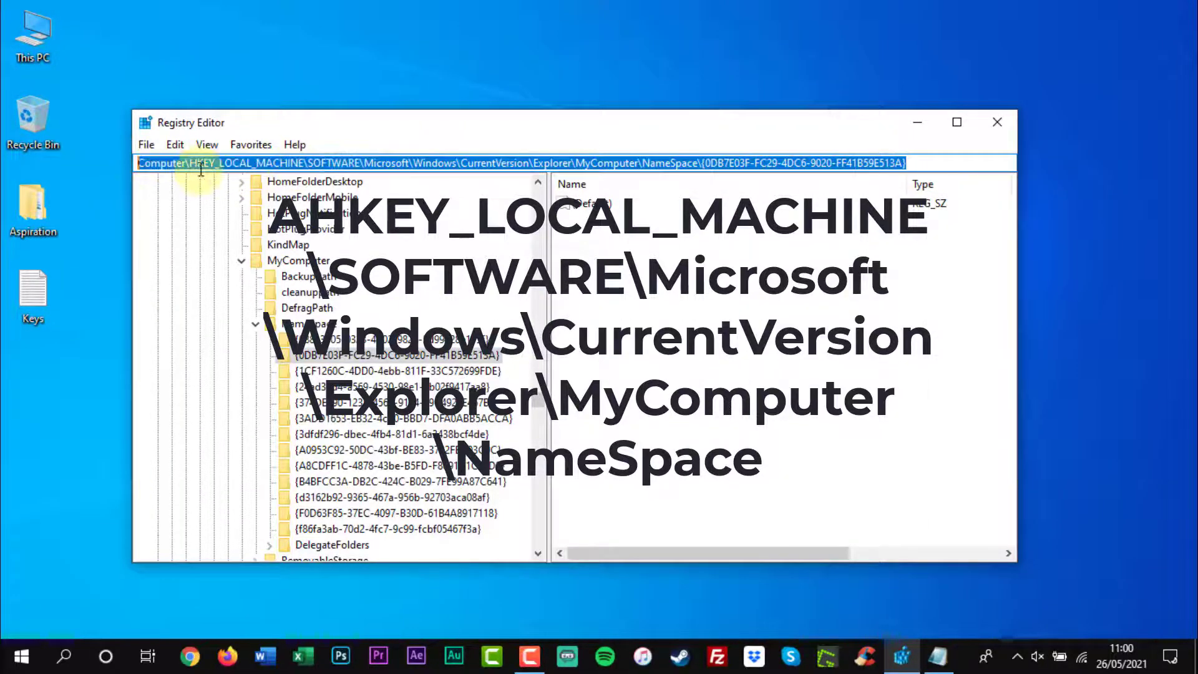
right_click(202, 163)
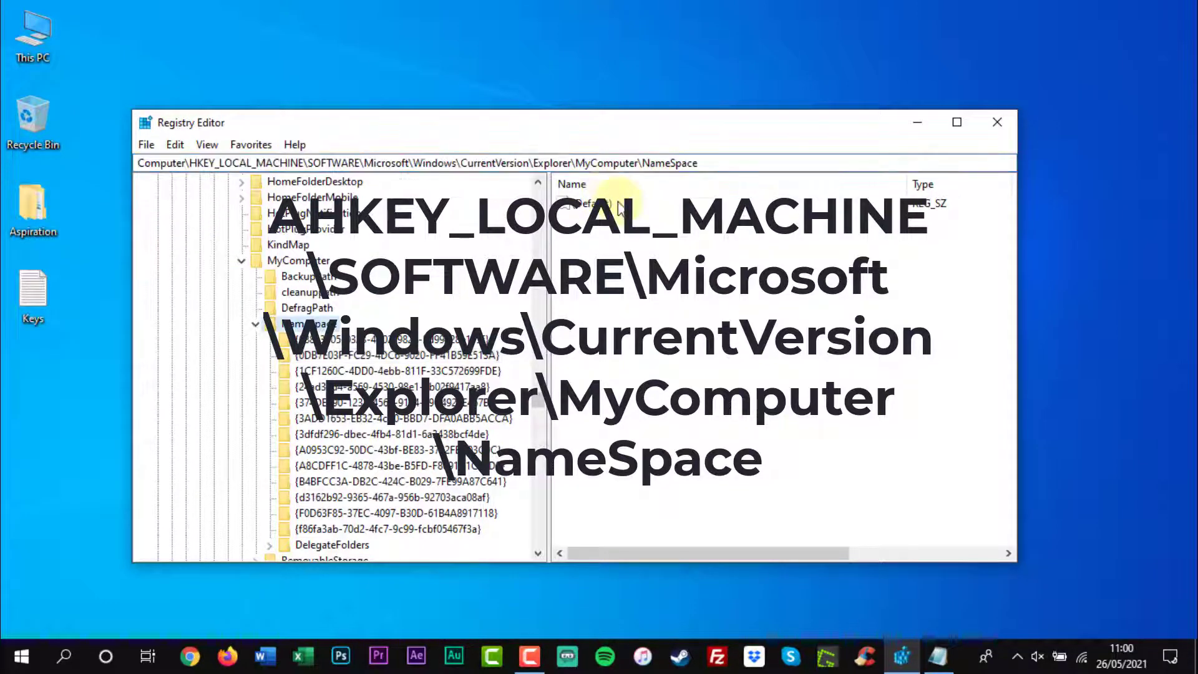
left_click(307, 307)
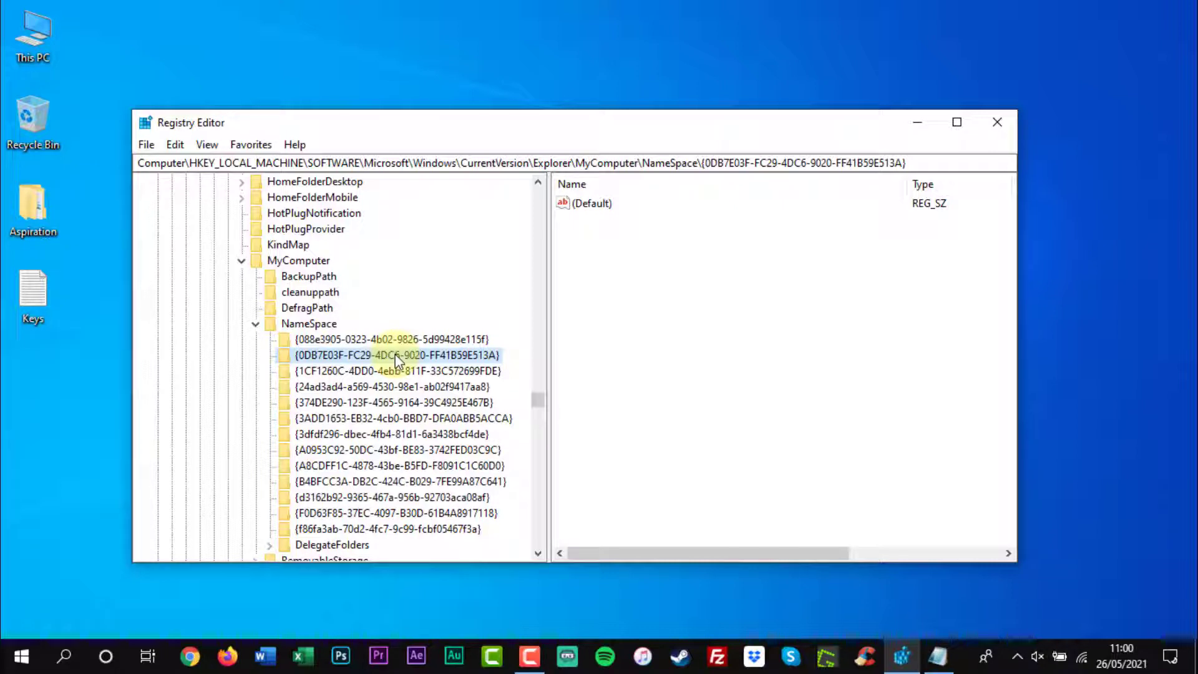
Delete the {0DB7E03F-FC29-4DC6-9020-FF41B59E513A} key and confirm with Yes.
right_click(395, 354)
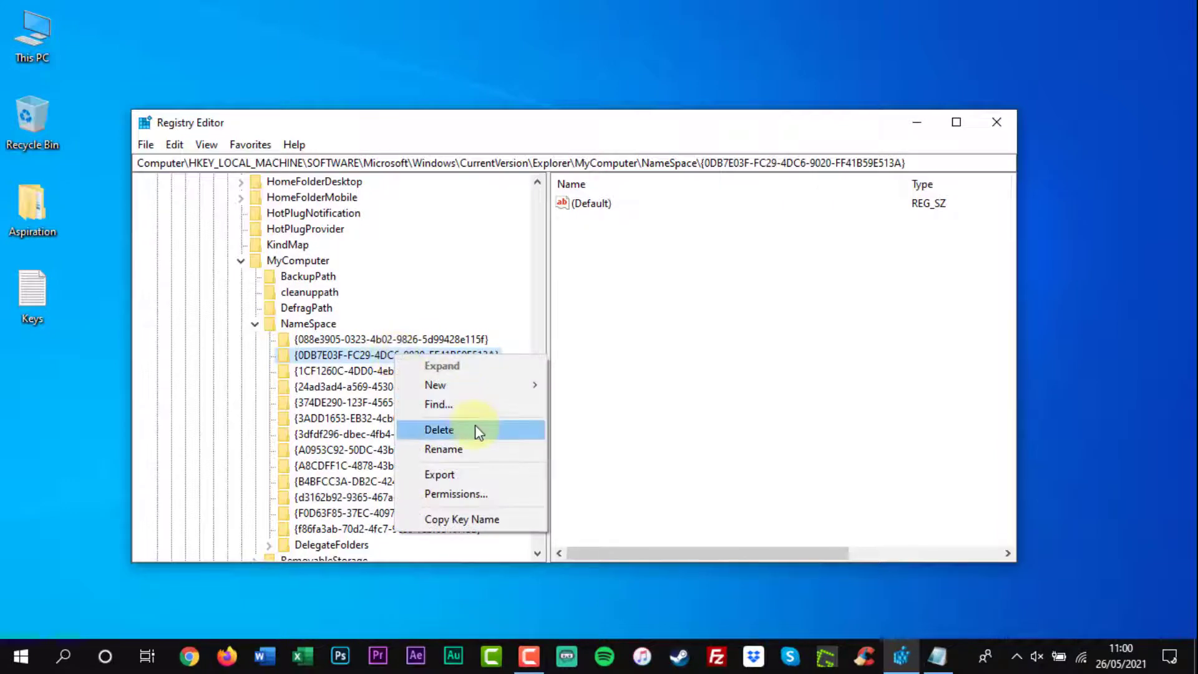
left_click(439, 430)
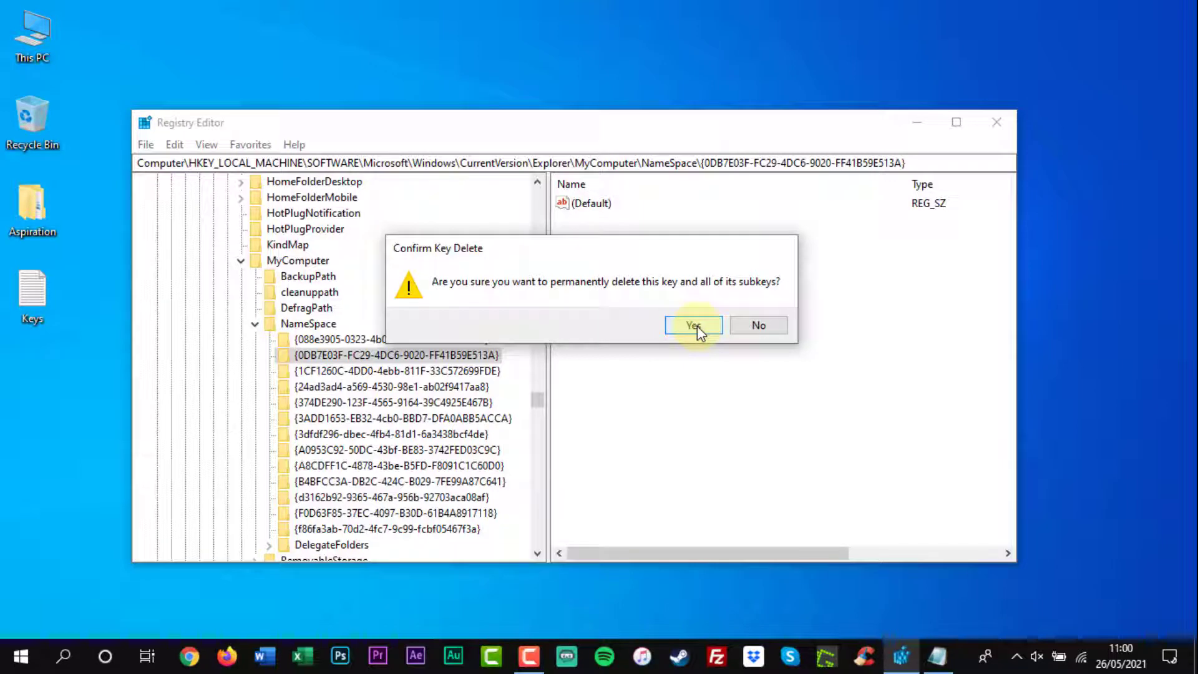
left_click(692, 324)
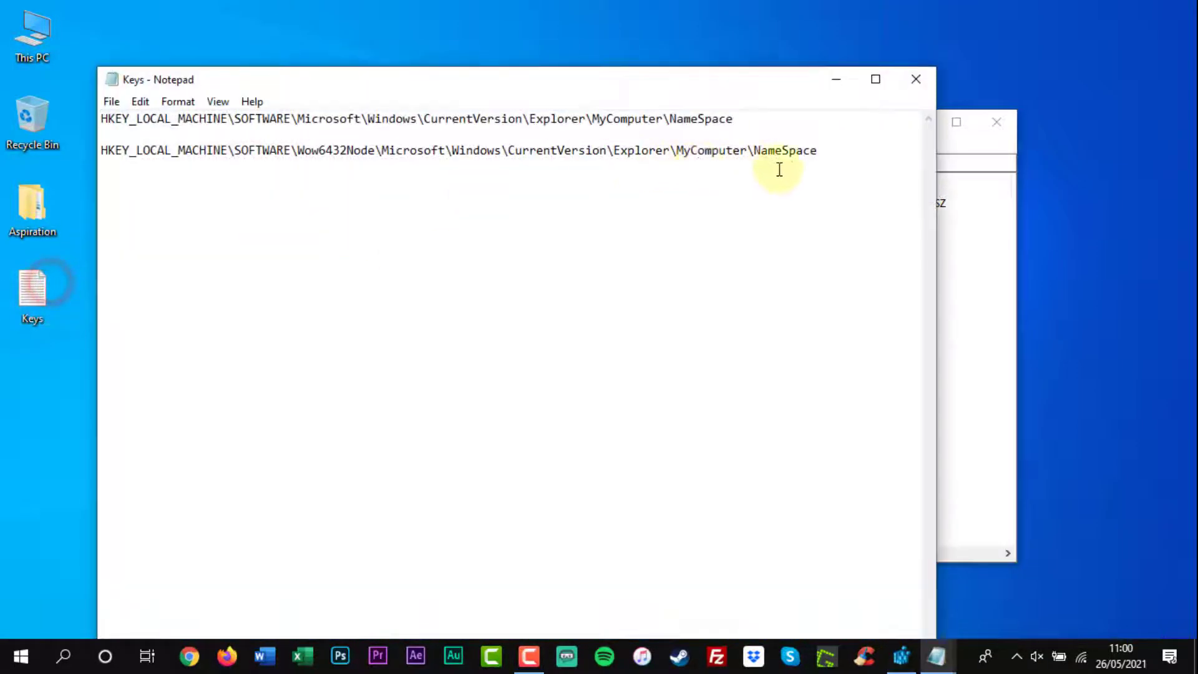
Open Keys.txt, copy the Wow6432Node NameSpace path, and minimize Notepad.
double_click(115, 150)
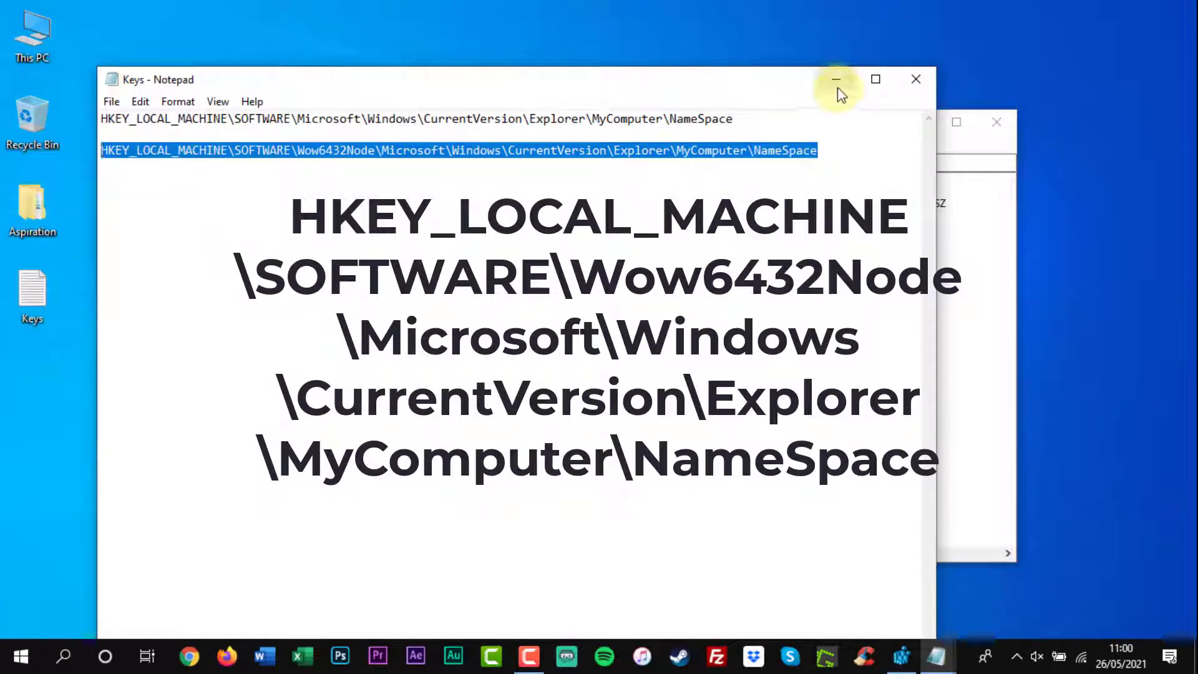
left_click(834, 79)
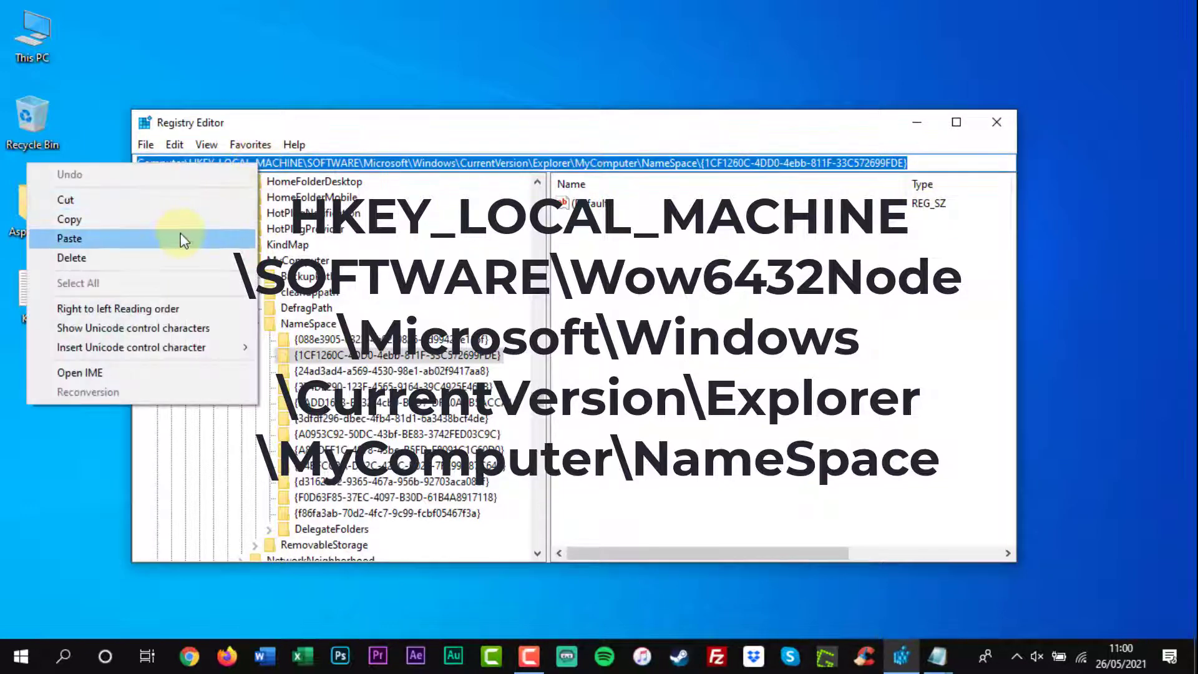
Paste the Wow6432Node MyComputer\NameSpace path into the address bar and go there.
left_click(69, 238)
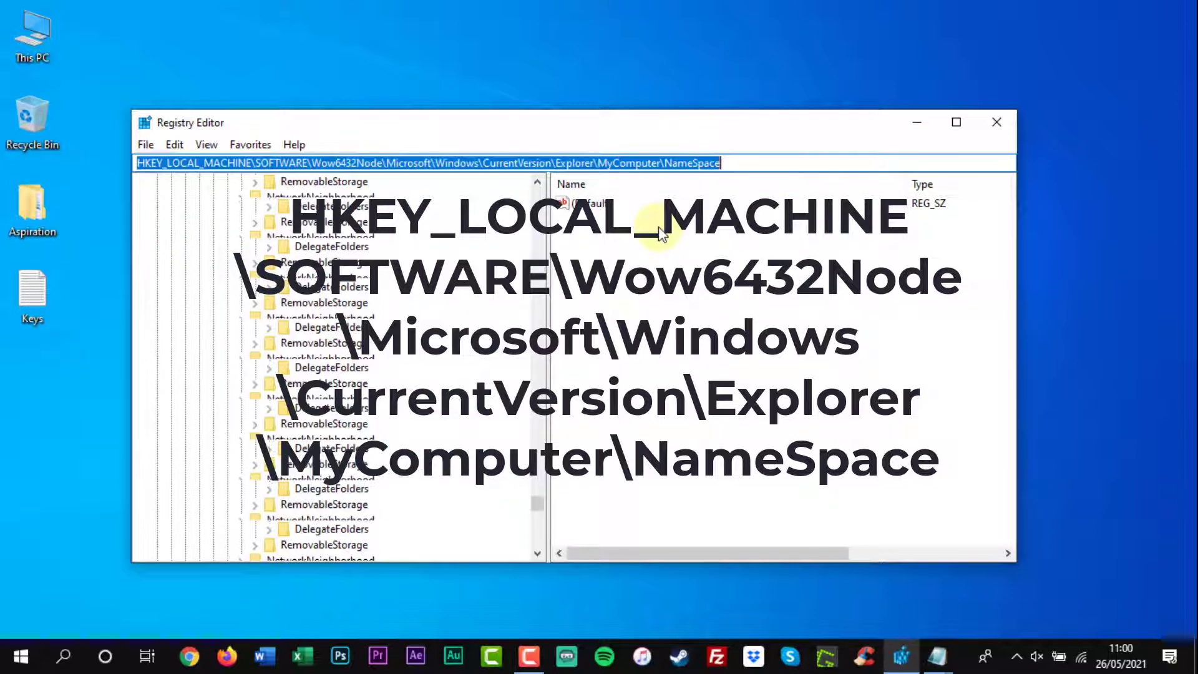
left_click(320, 323)
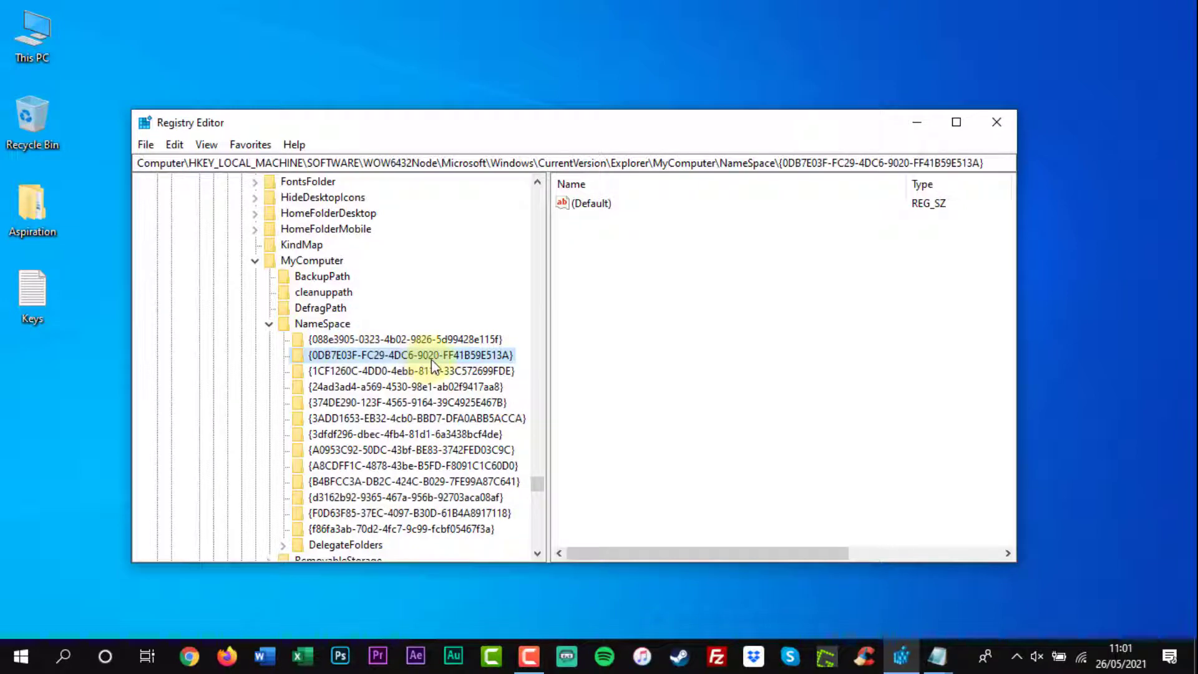
Delete the Wow6432Node {0DB7E03F-FC29-4DC6-9020-FF41B59E513A} key and confirm with Yes.
right_click(409, 354)
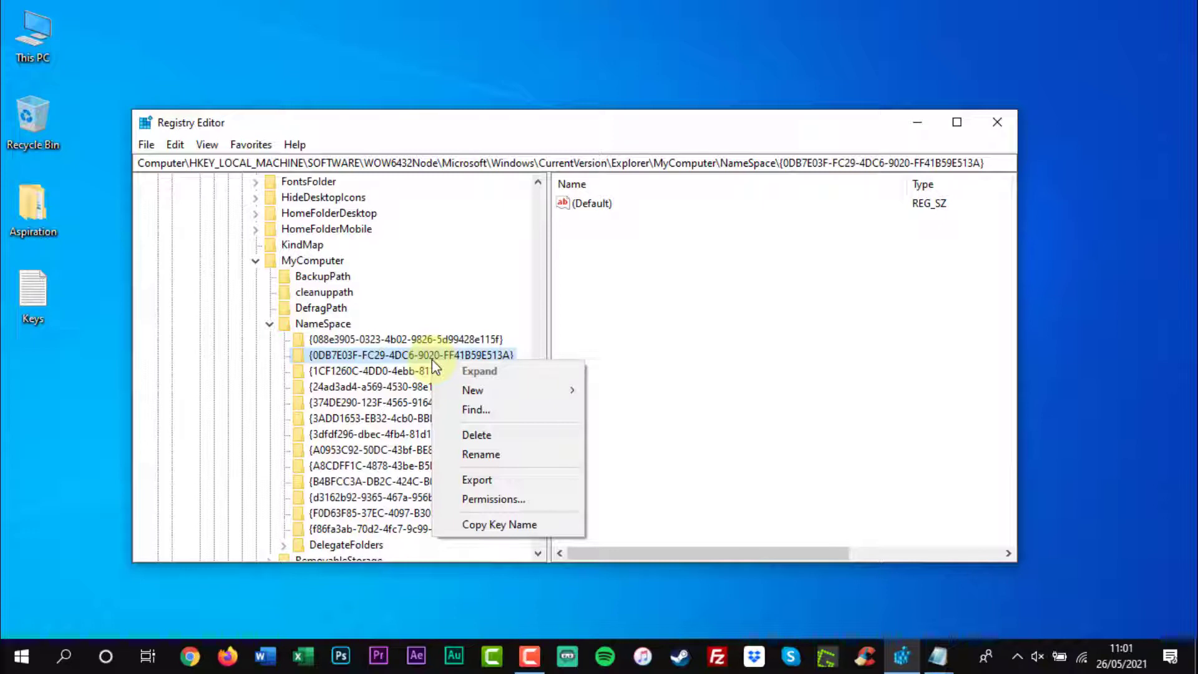
mouse_move(480, 453)
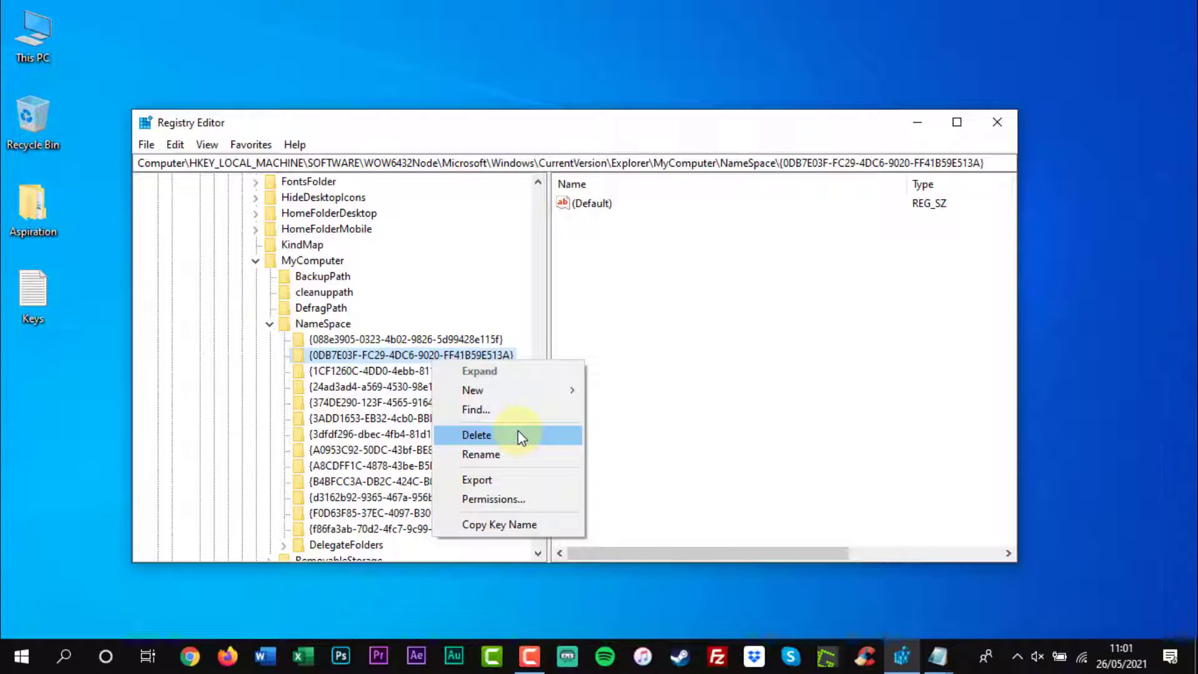
mouse_move(520, 443)
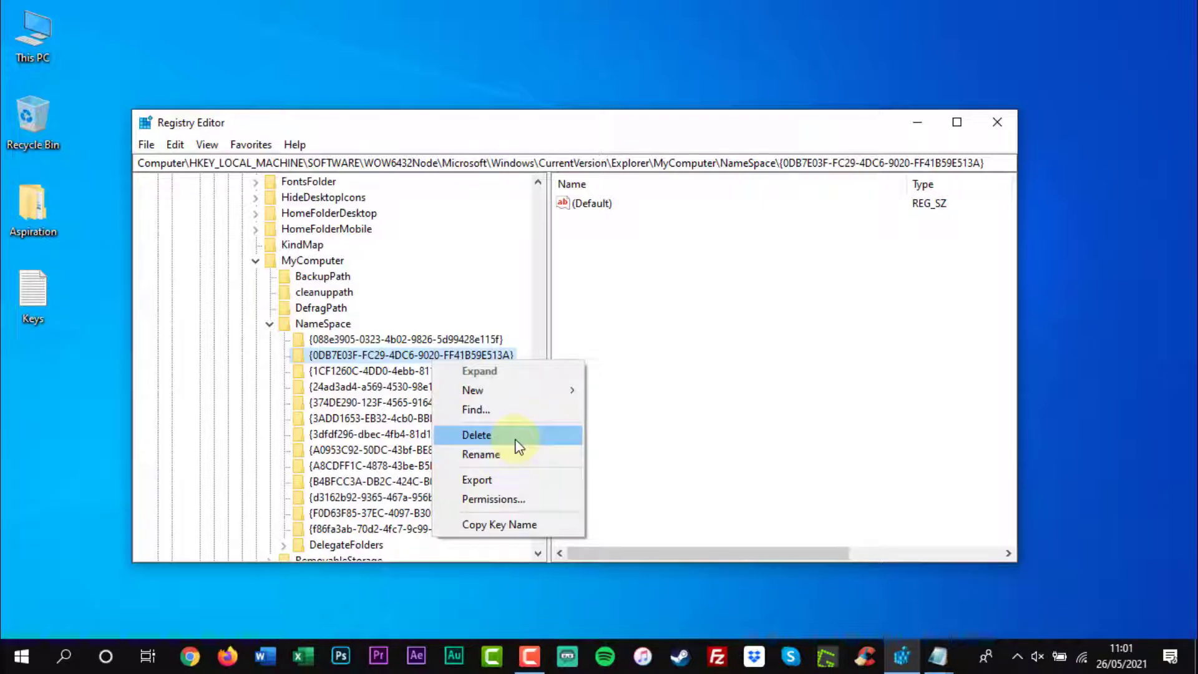
left_click(476, 435)
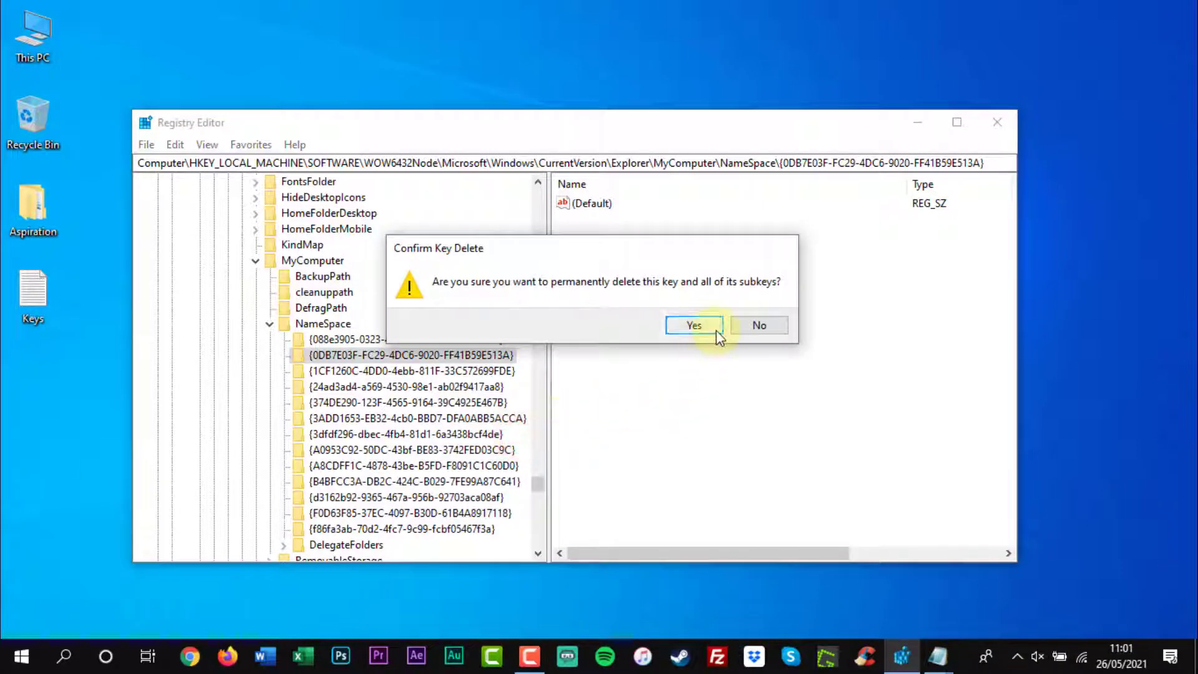
left_click(693, 324)
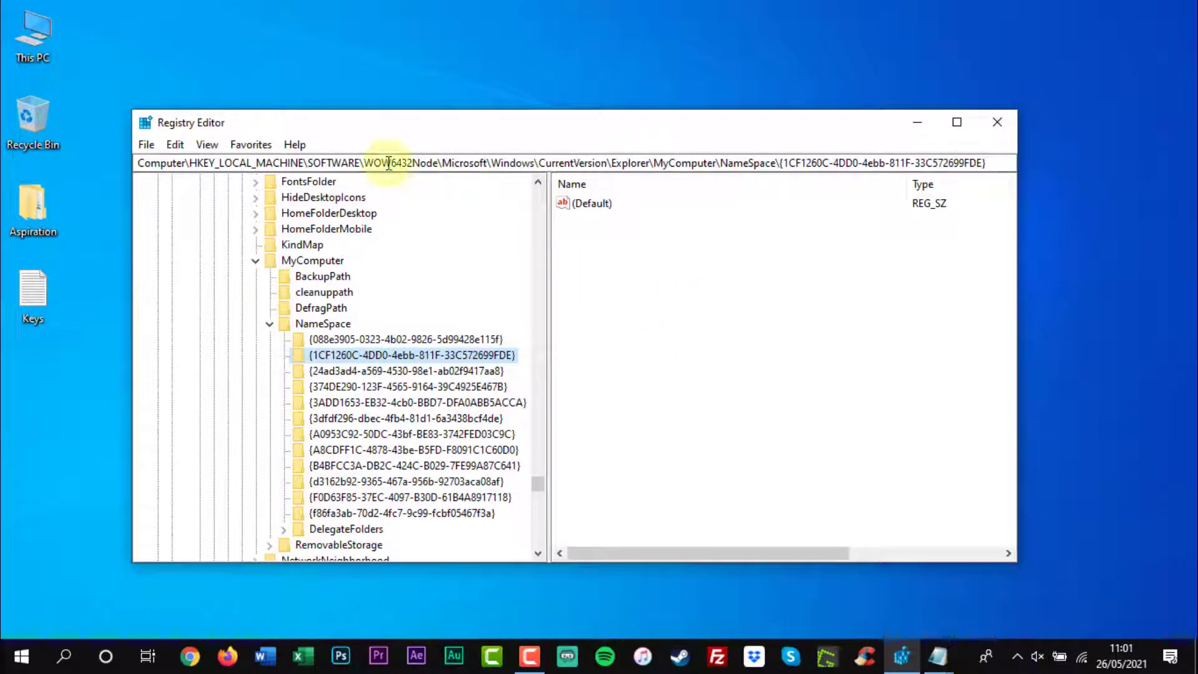
mouse_move(67, 21)
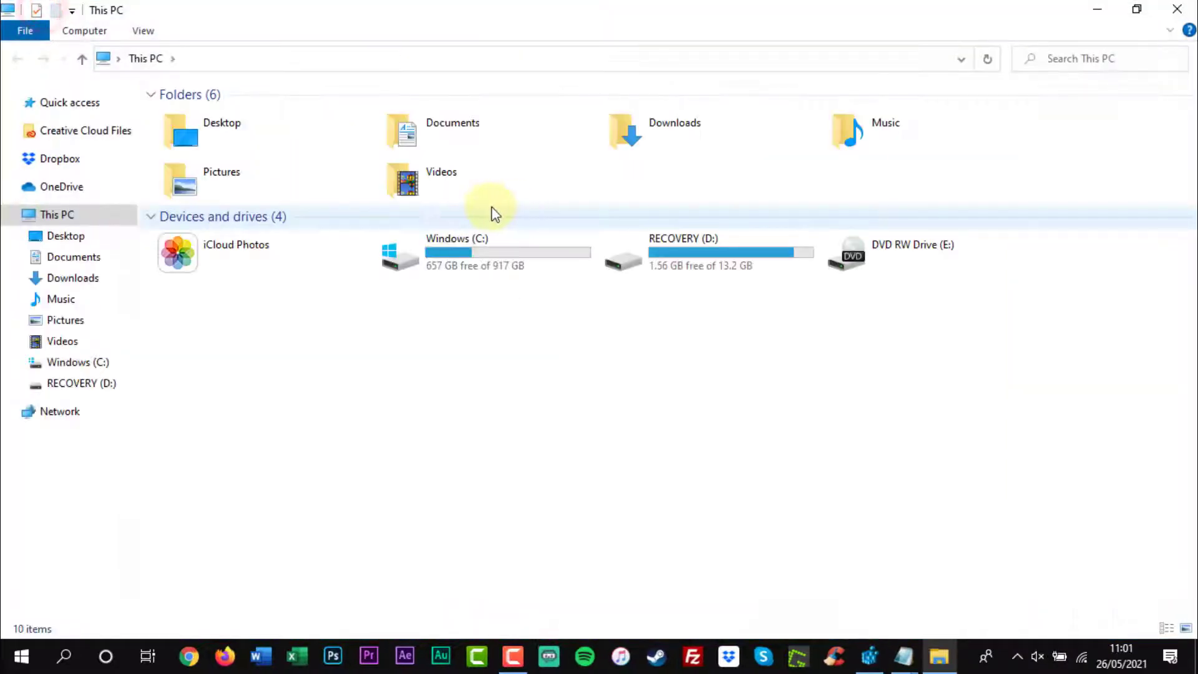
mouse_move(947, 93)
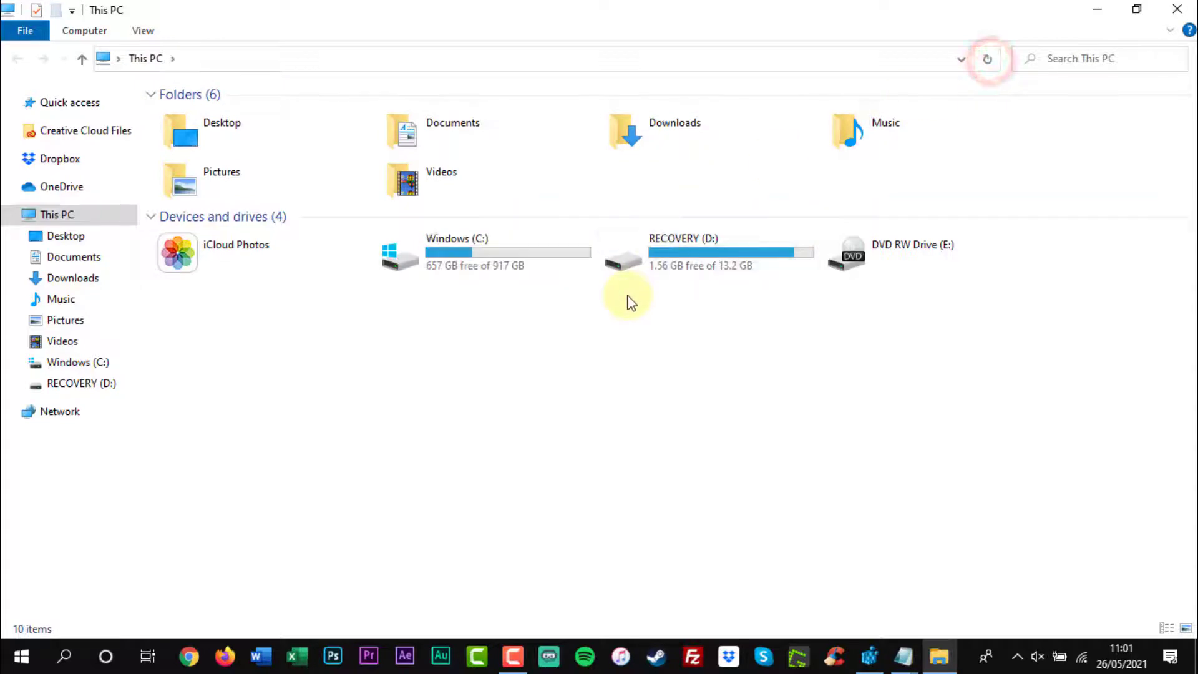
Refresh This PC to verify the 3D Objects folder is gone.
left_click(987, 58)
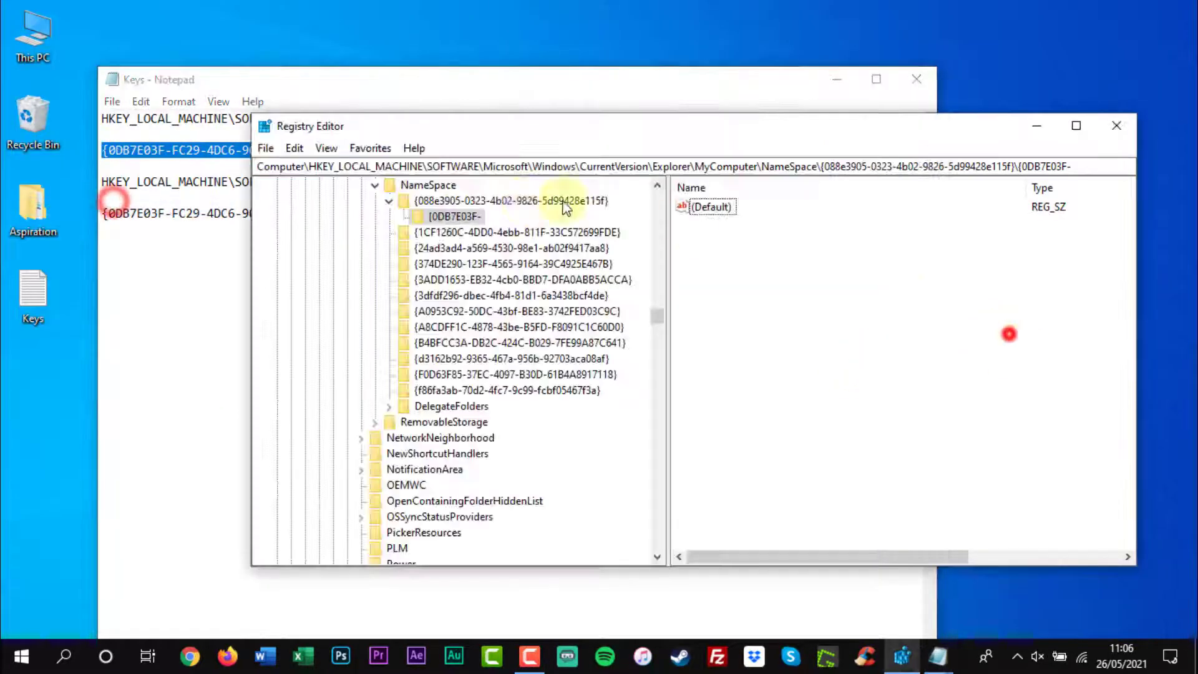
Rename the partial {0DB7E03F- key to the full GUID and select the GUID in Notepad.
right_click(451, 216)
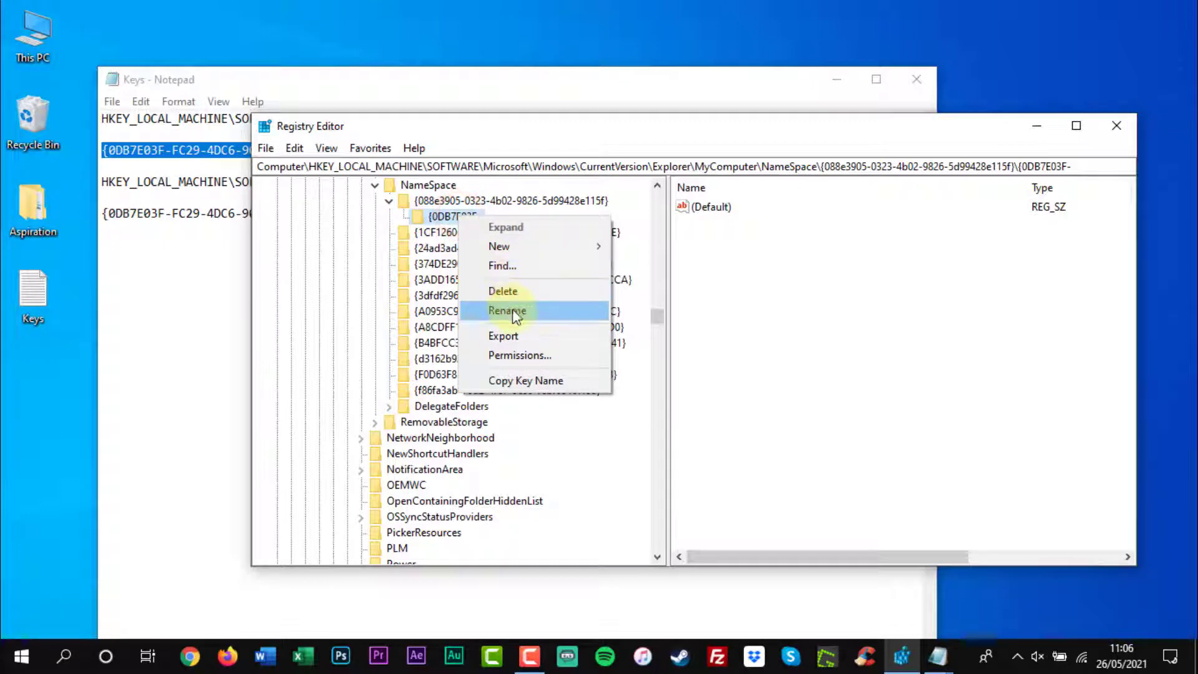
left_click(507, 310)
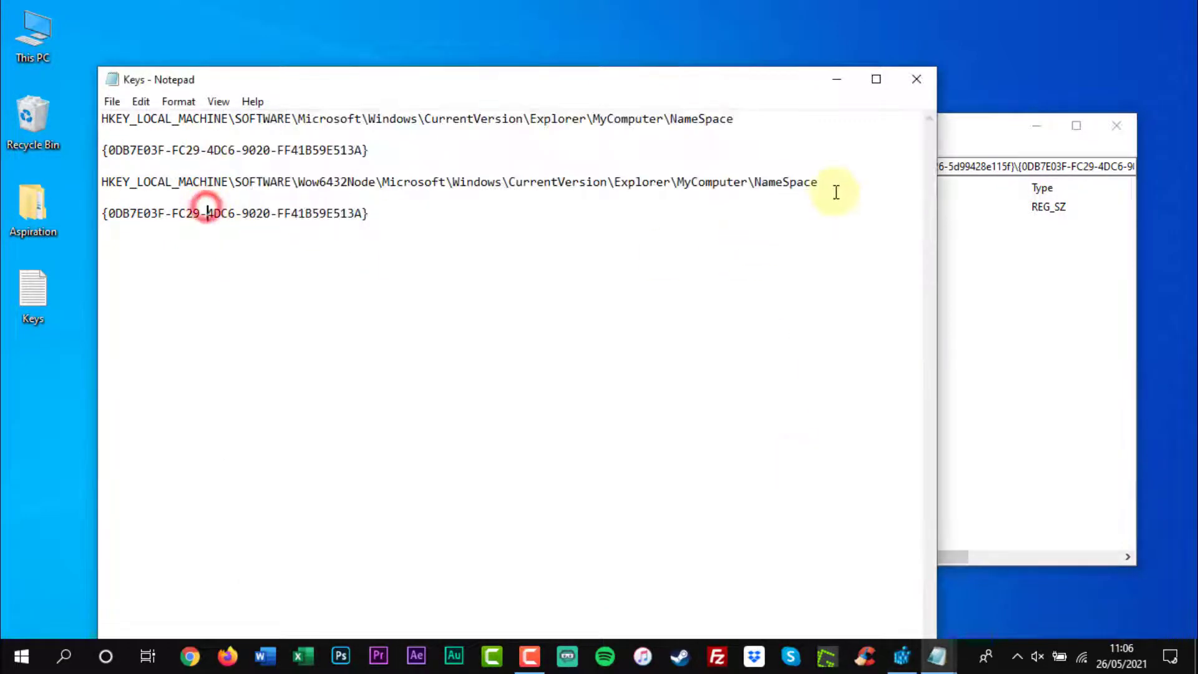
triple_click(459, 181)
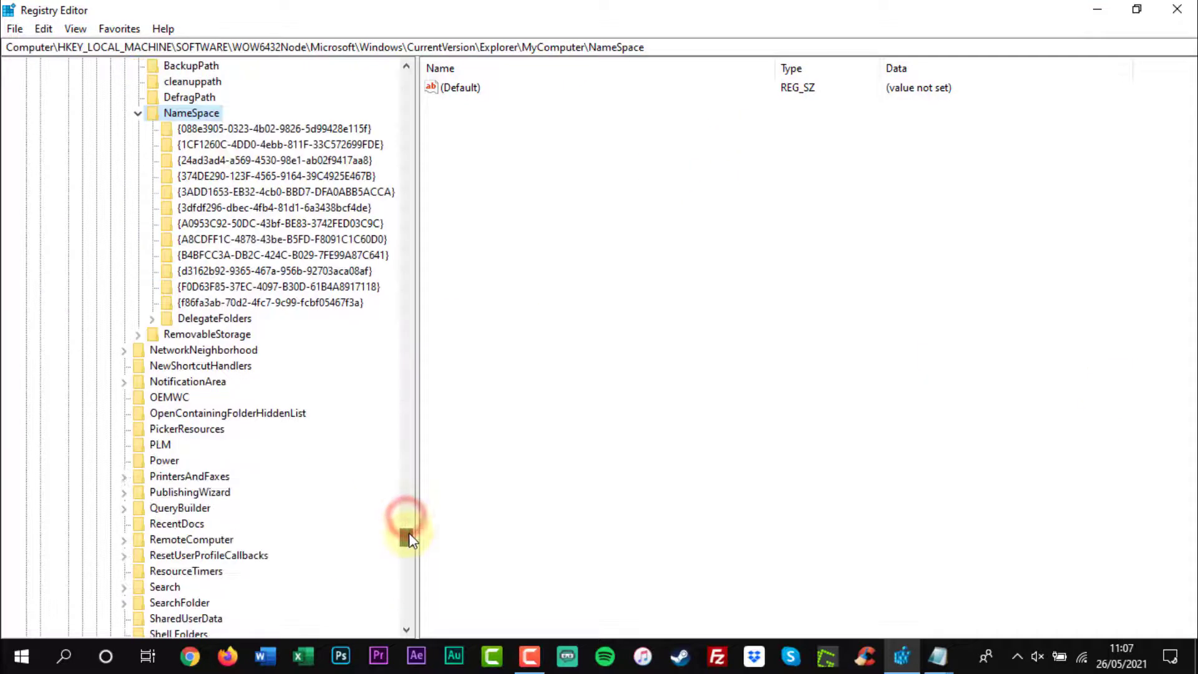
Add a NameSpace subkey named {0DB7E03F-FC29-4DC6-9020-FF41B59E513A}, then refresh This PC.
right_click(191, 113)
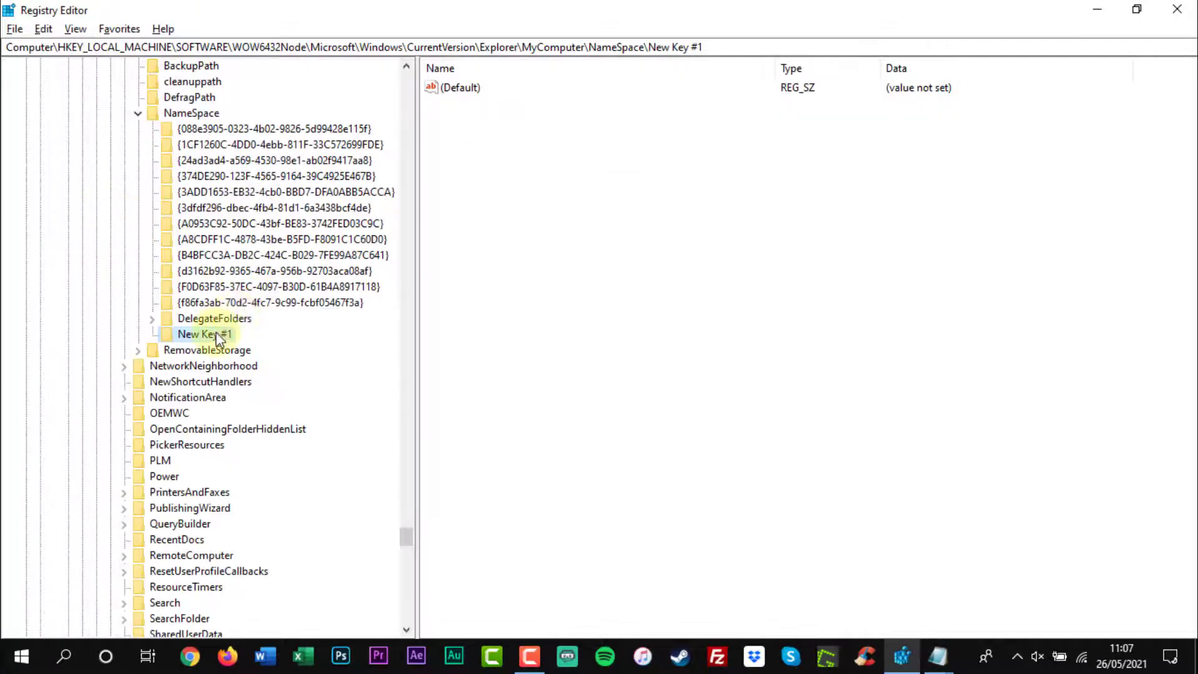
right_click(204, 334)
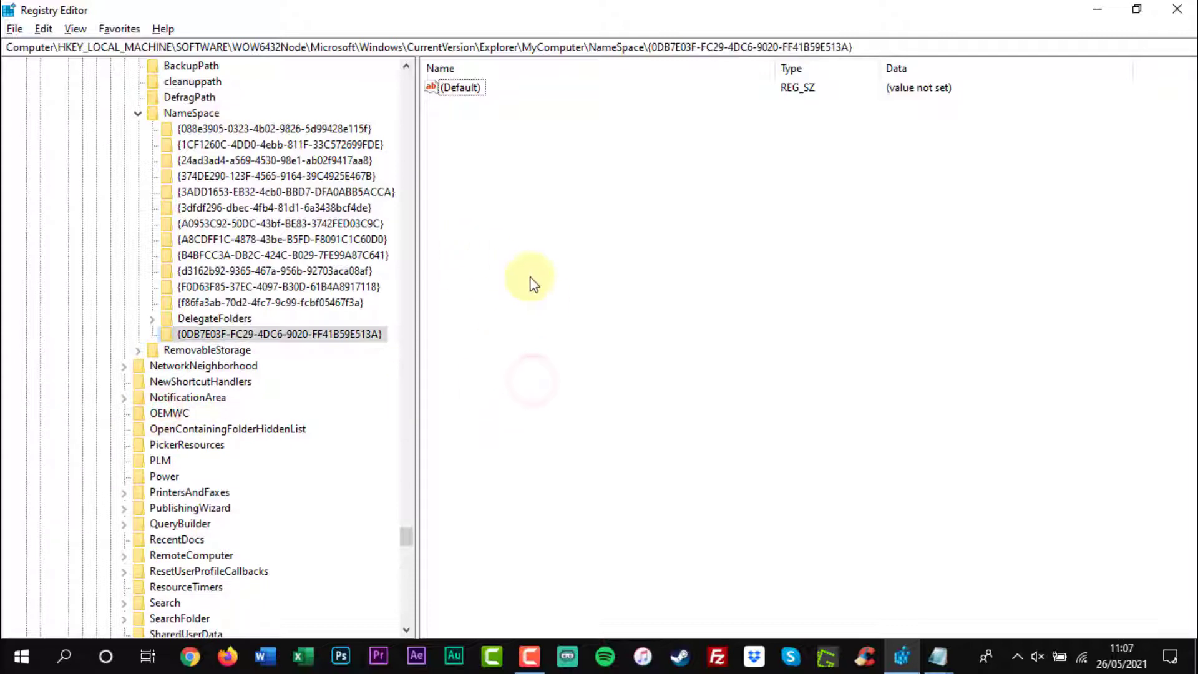
left_click(273, 208)
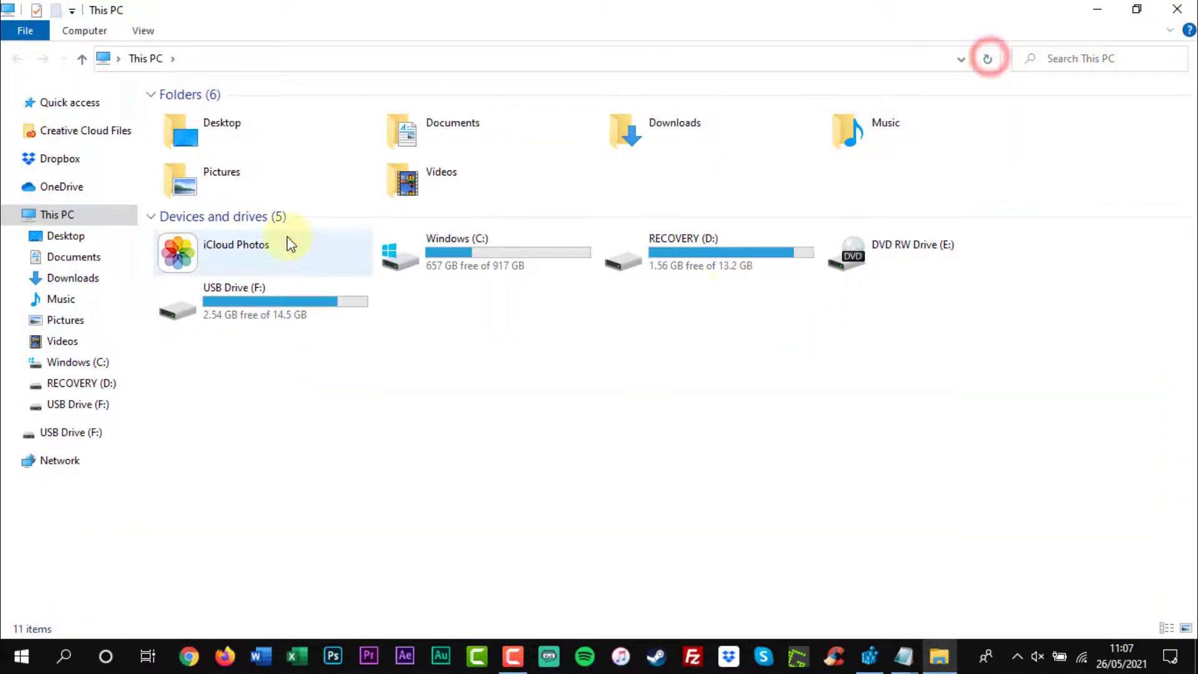
left_click(512, 656)
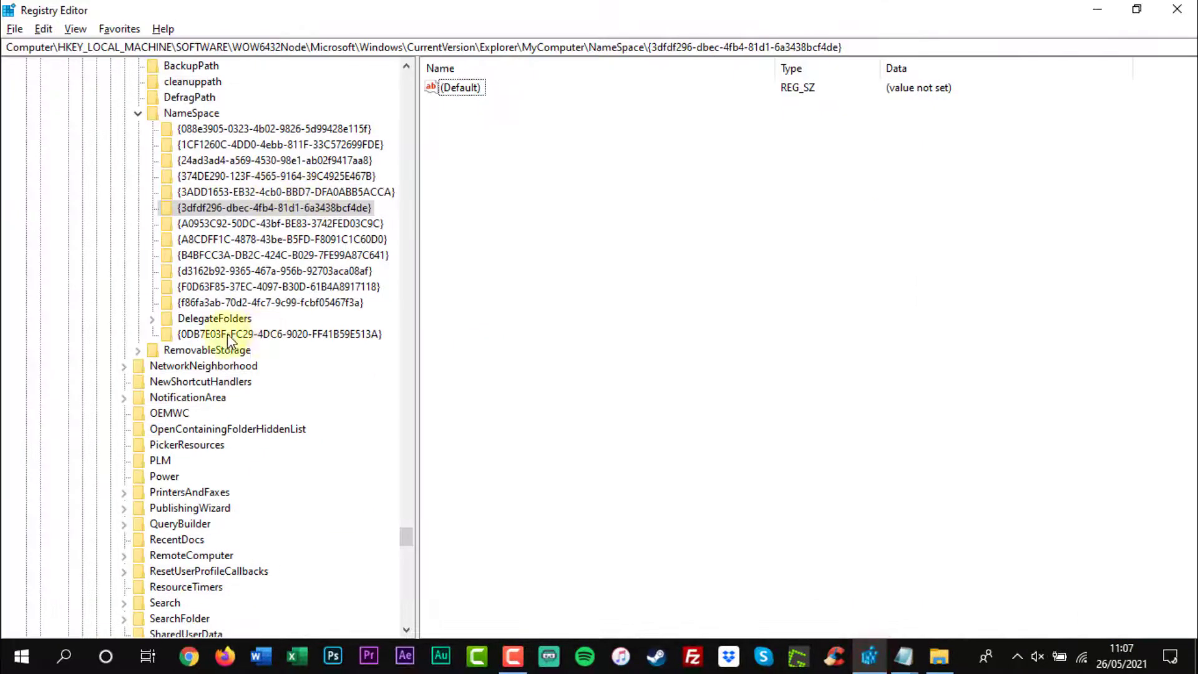
left_click(279, 334)
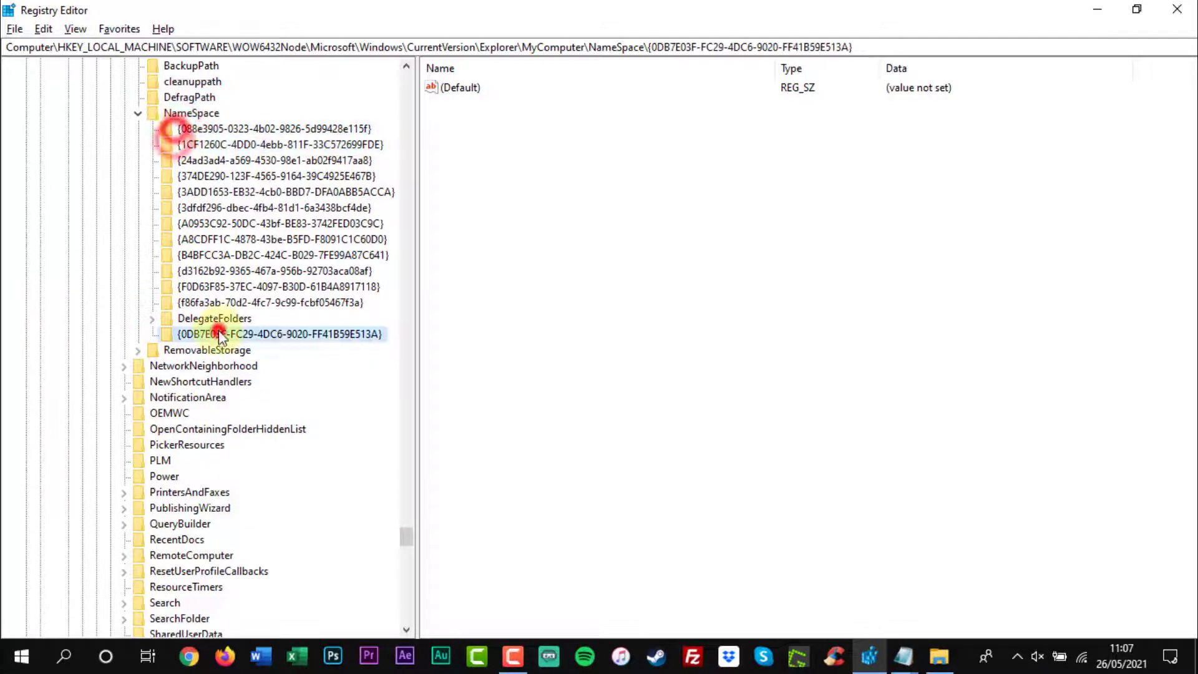
right_click(279, 334)
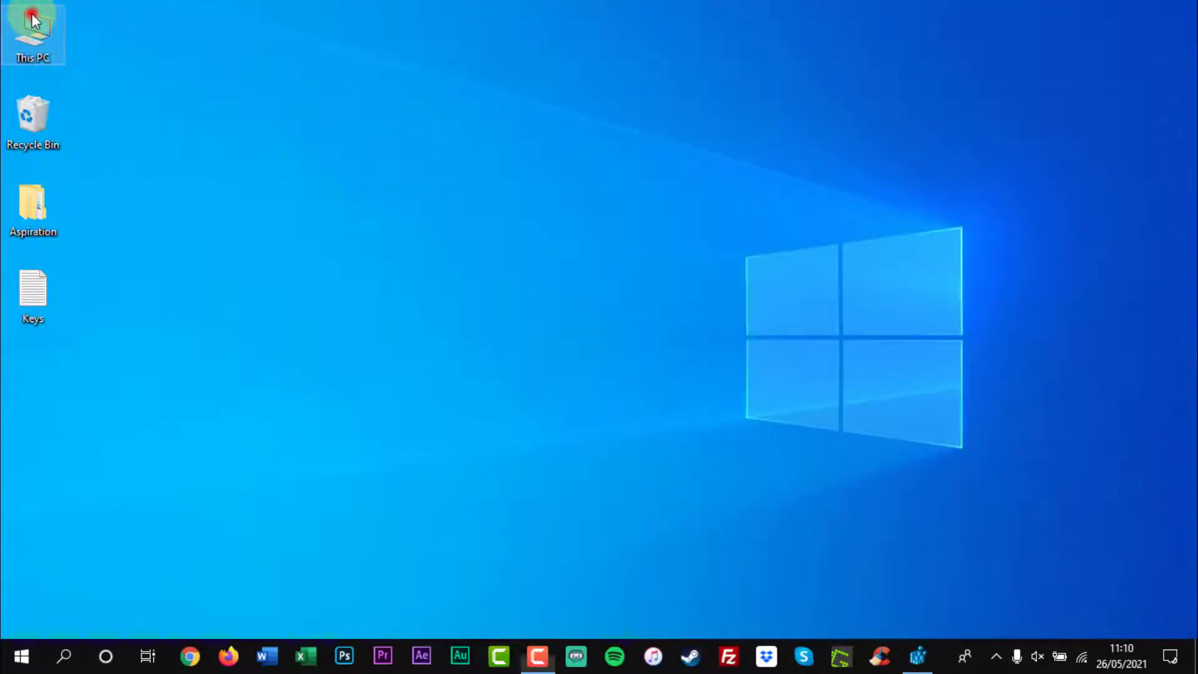
Open This PC from the desktop, maximize it, and enter the restored 3D Objects folder.
double_click(33, 32)
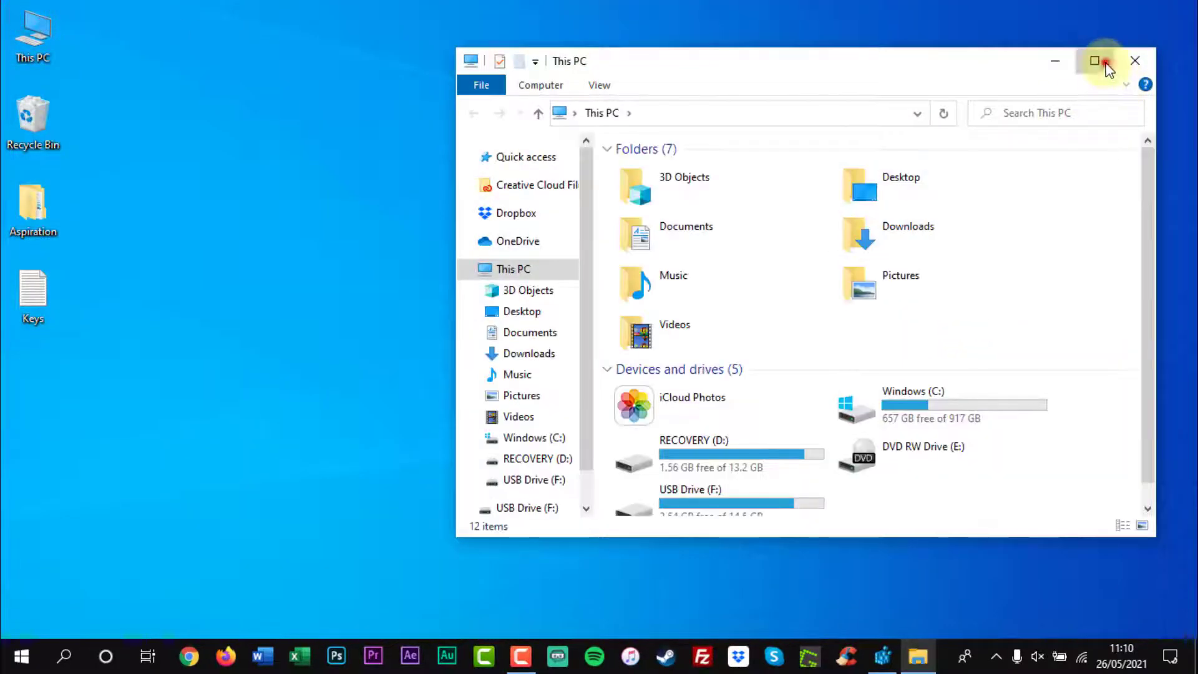
left_click(1096, 61)
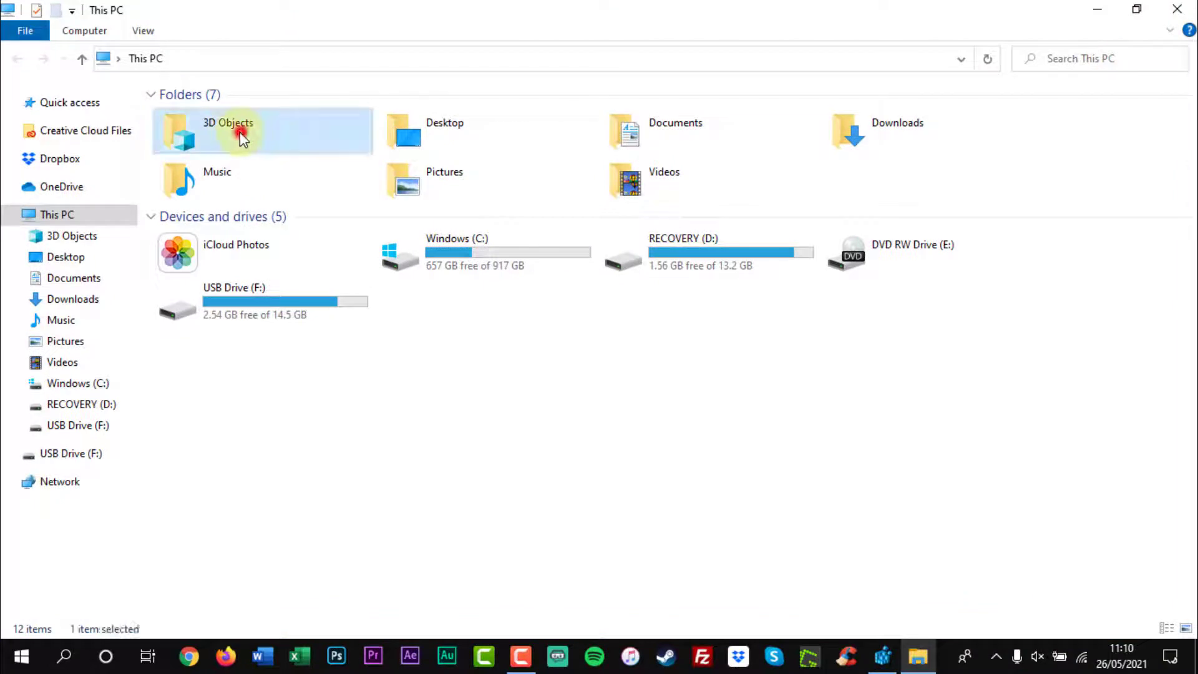
double_click(227, 130)
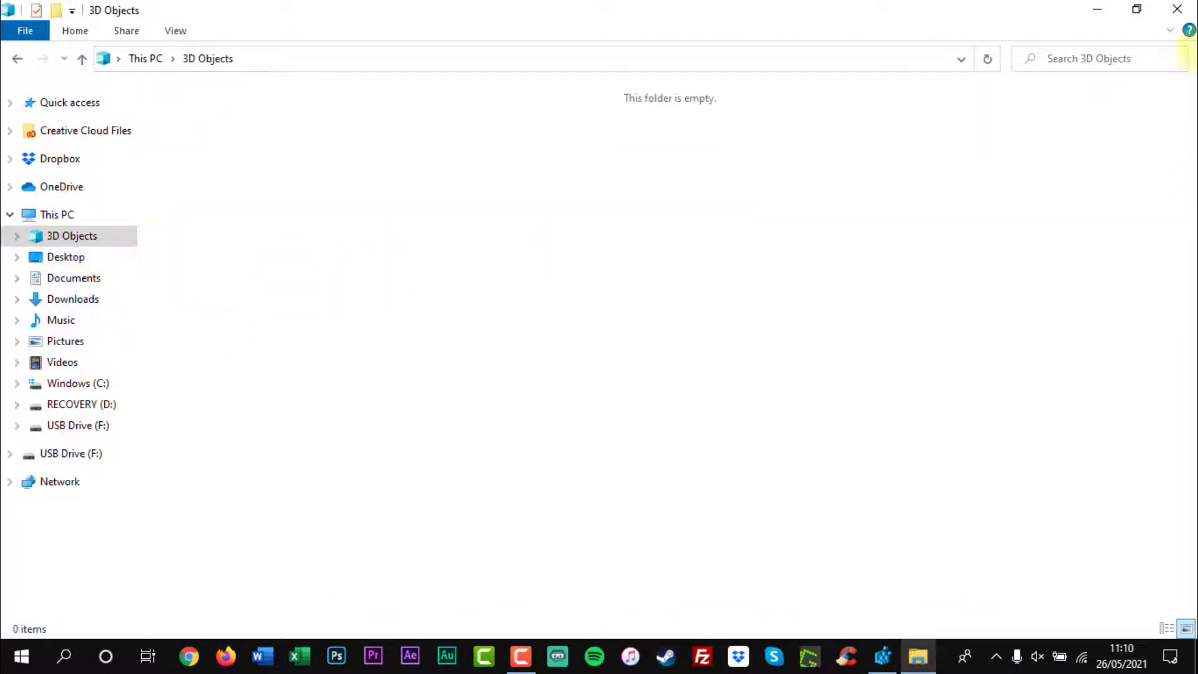